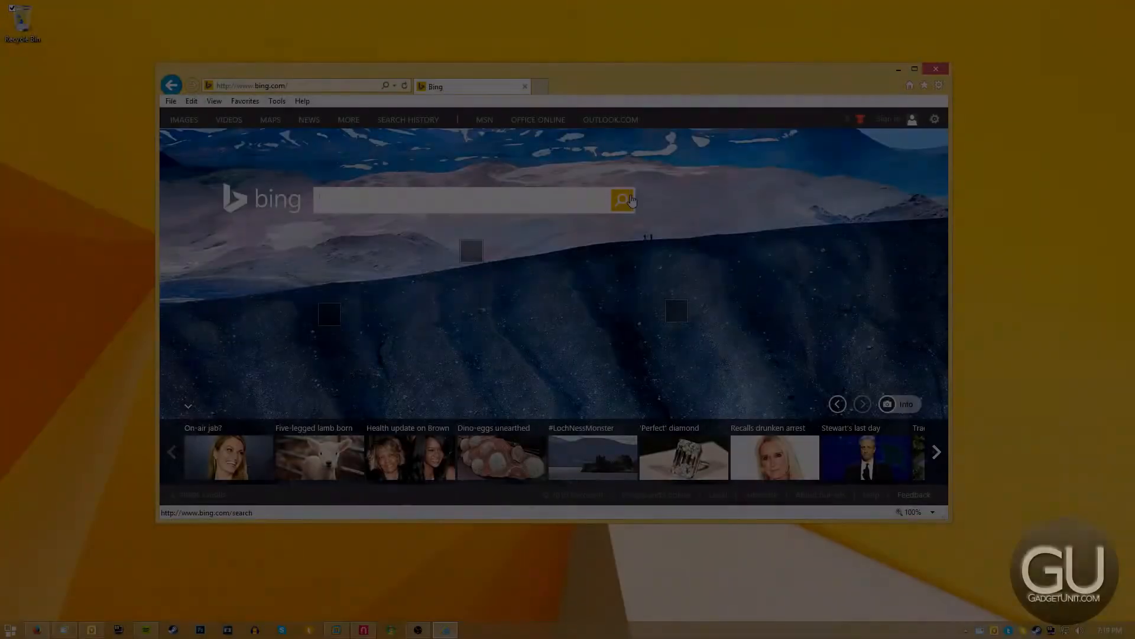
Reach ubuntu.com's alternative downloads page and scroll to the BitTorrent section
{"action": "left_click", "coordinate": [621, 200]}
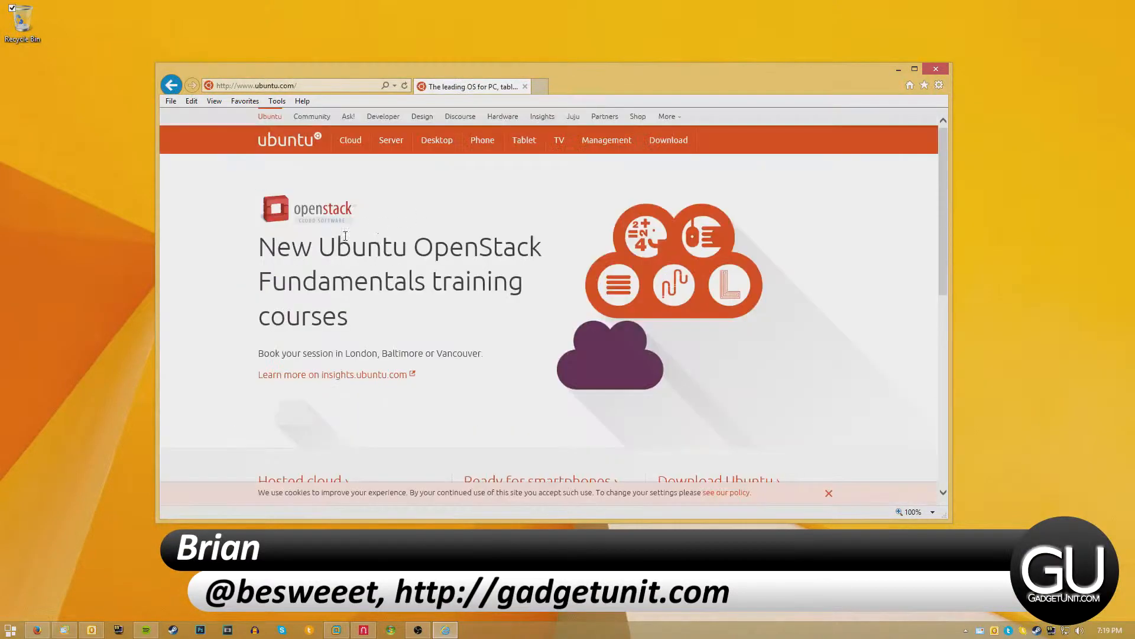
{"action": "left_click", "coordinate": [668, 139]}
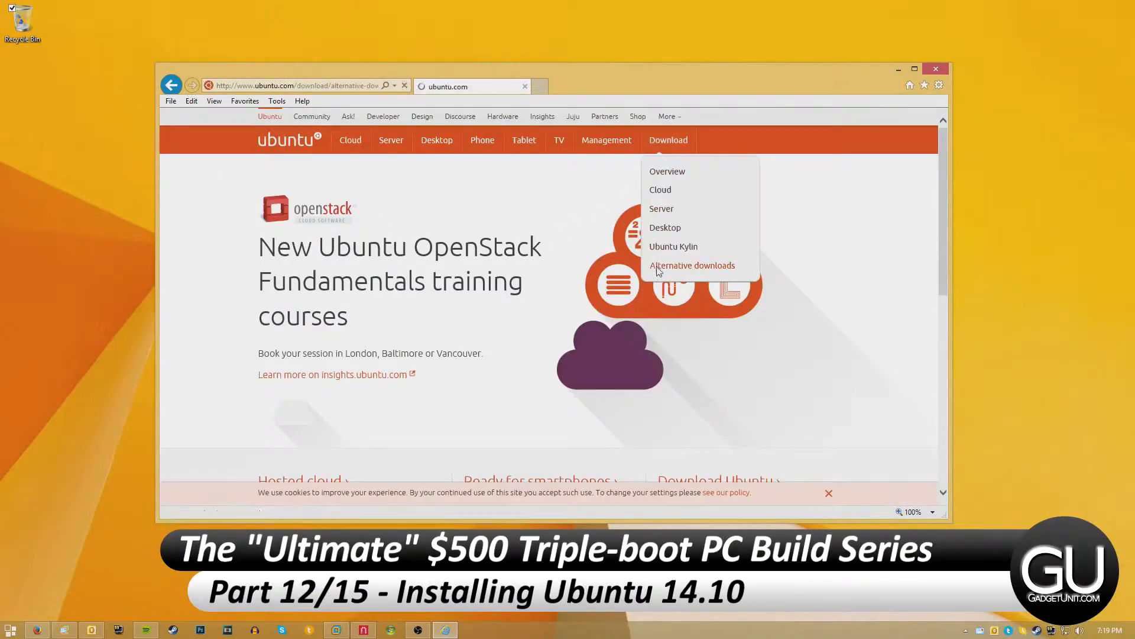
{"action": "left_click", "coordinate": [692, 265]}
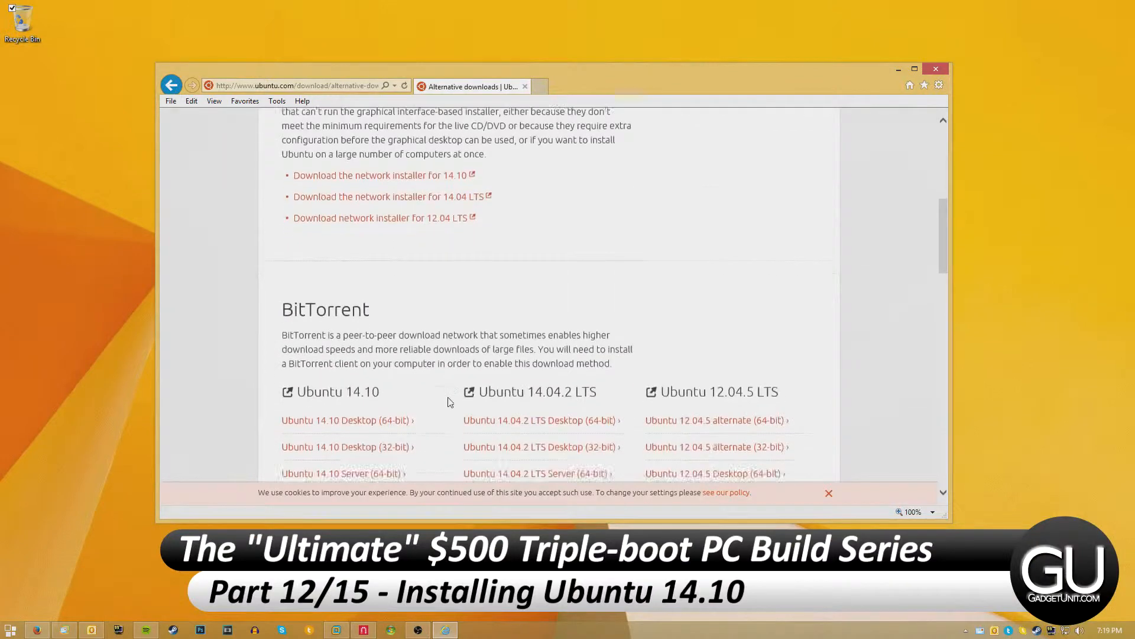
{"action": "scroll", "scroll_direction": "down", "scroll_amount": 3}
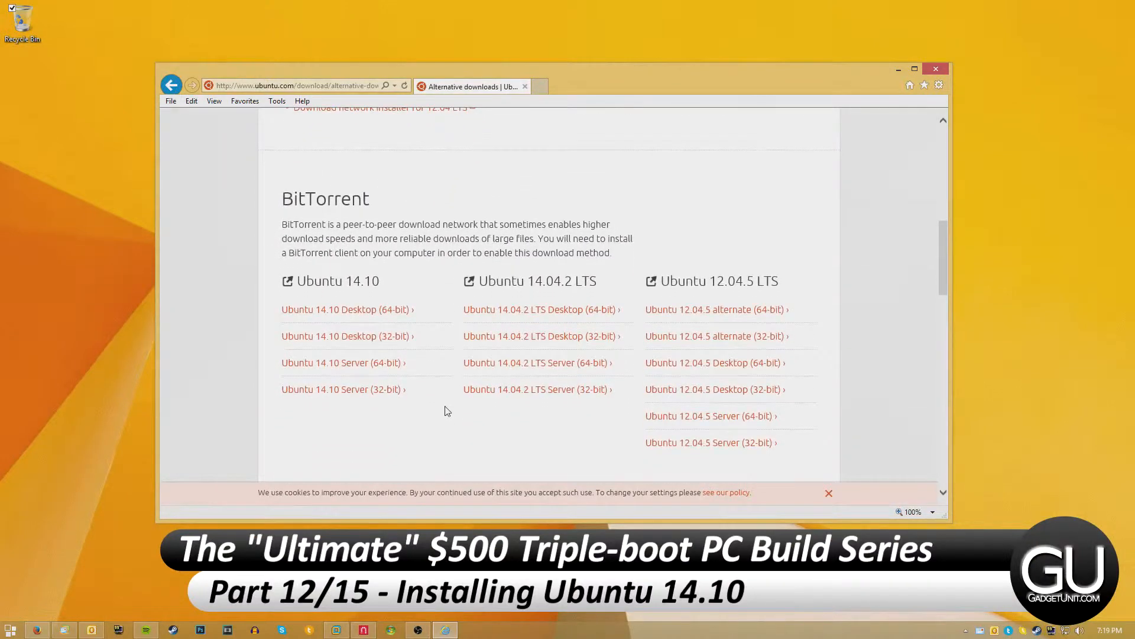
{"action": "mouse_move", "coordinate": [348, 309]}
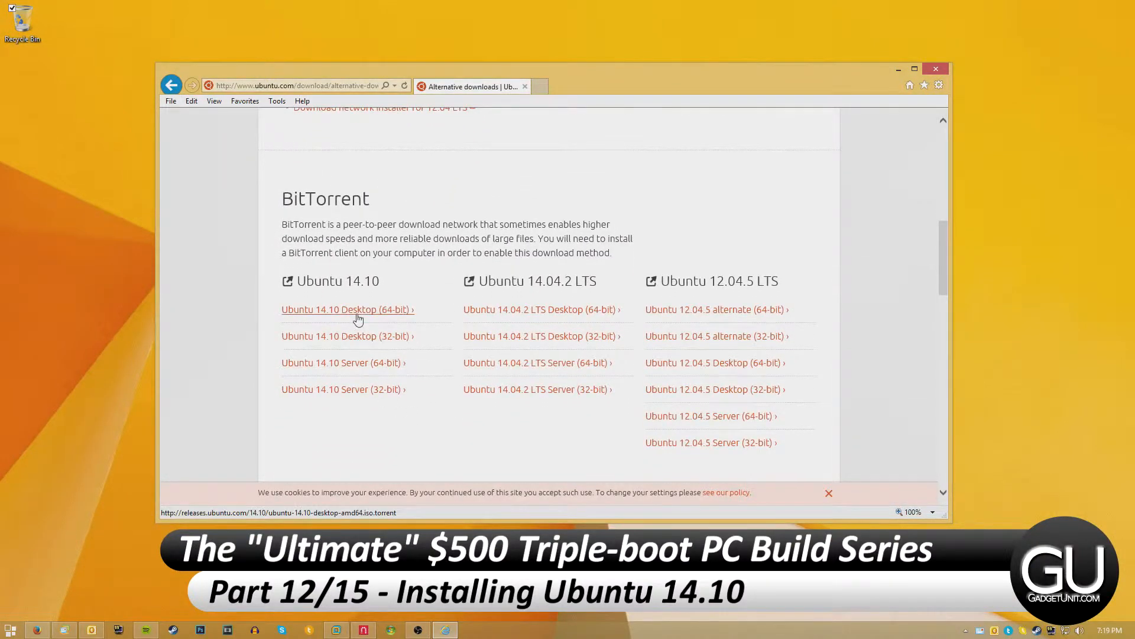
Download the Ubuntu 14.10 Desktop (64-bit) torrent and open it from the download bar
{"action": "left_click", "coordinate": [347, 309]}
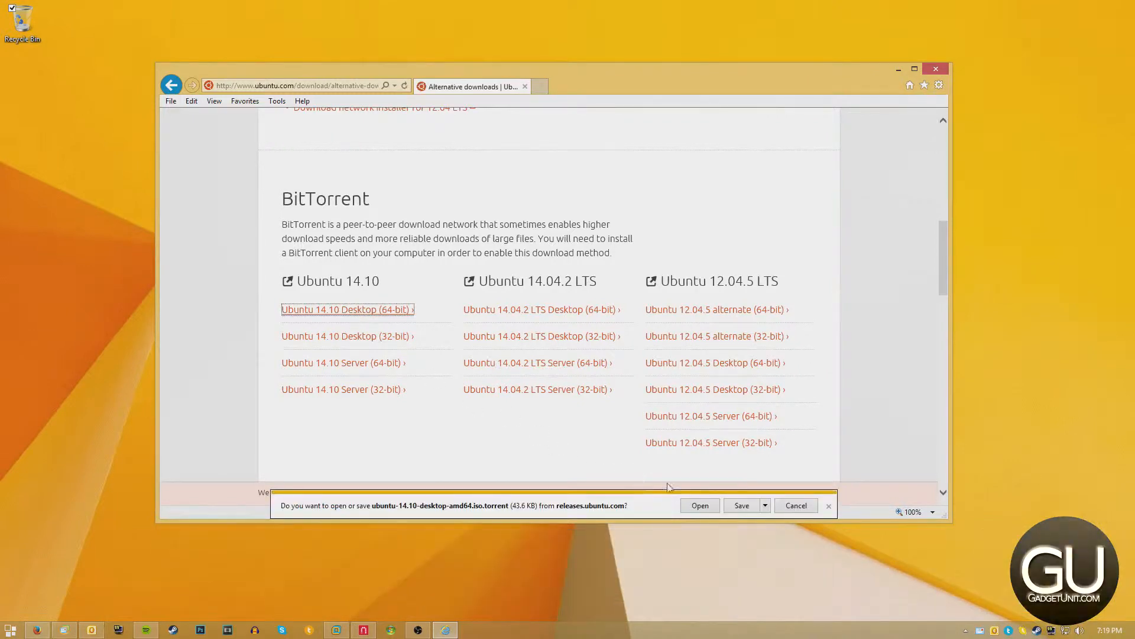
{"action": "left_click", "coordinate": [794, 505]}
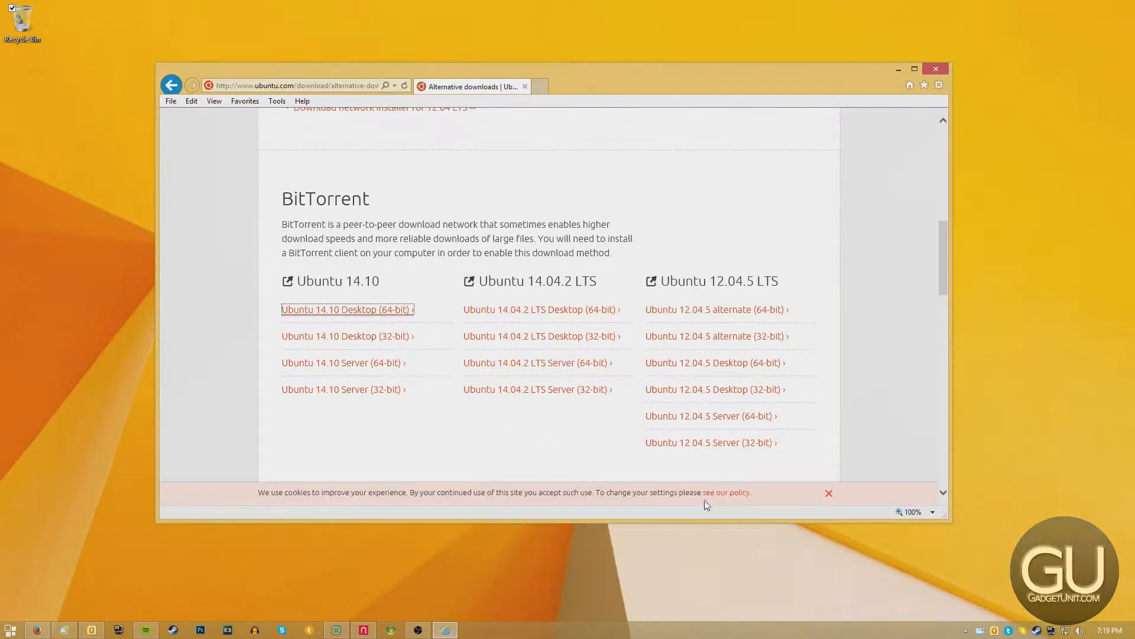
Add the ubuntu-14.10-desktop-amd64.iso torrent in uTorrent and show its transfer details
{"action": "left_click", "coordinate": [347, 309]}
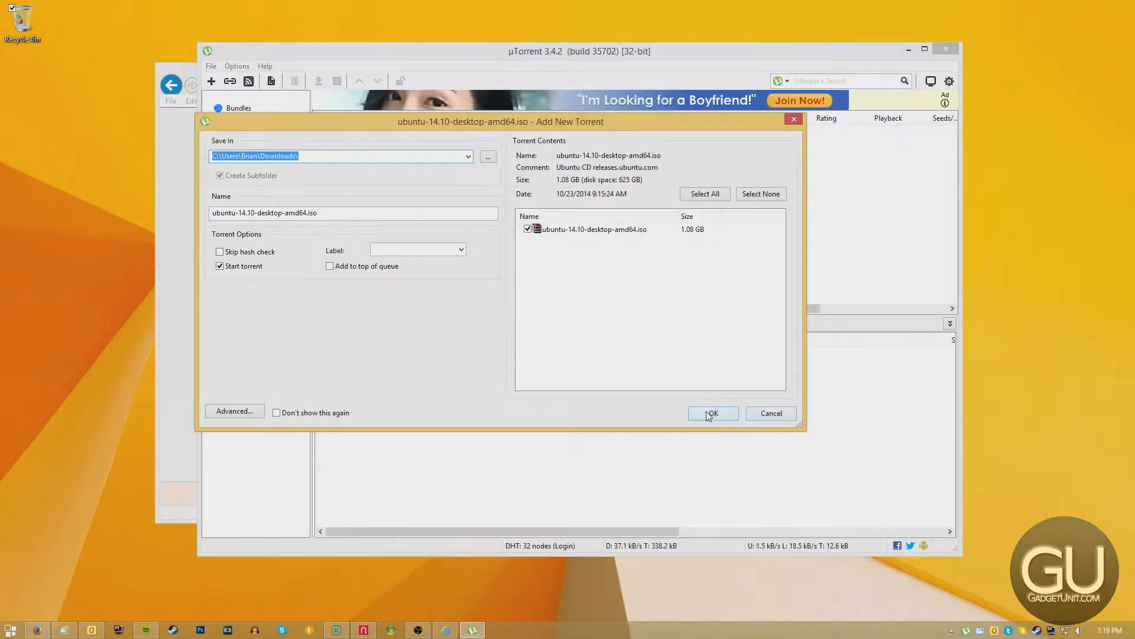
{"action": "left_click", "coordinate": [712, 413]}
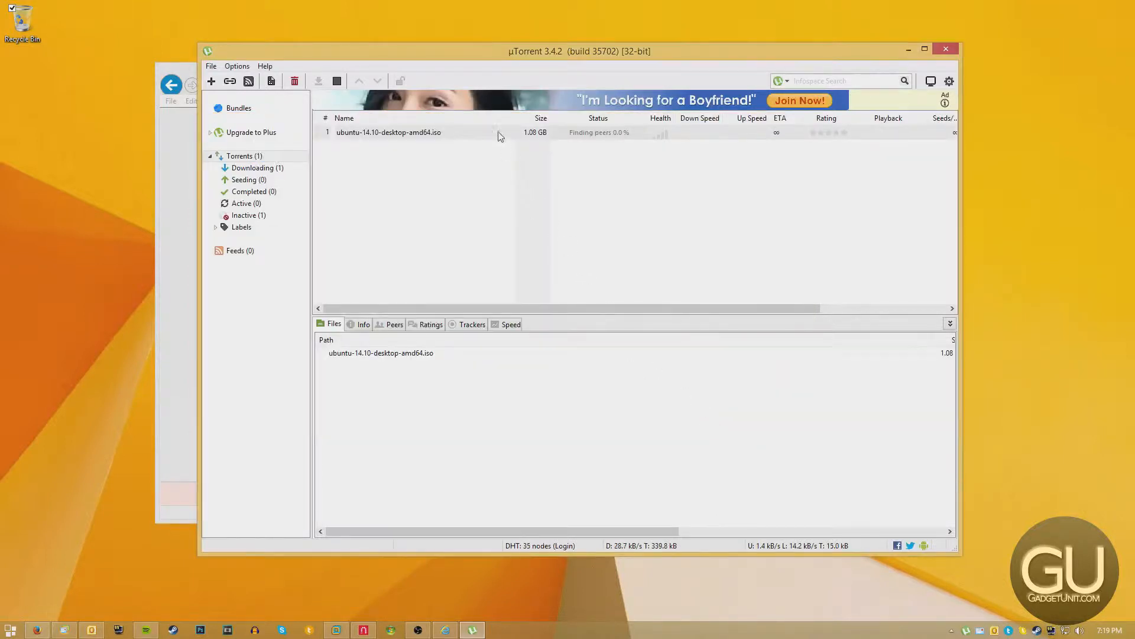
{"action": "left_click", "coordinate": [363, 324]}
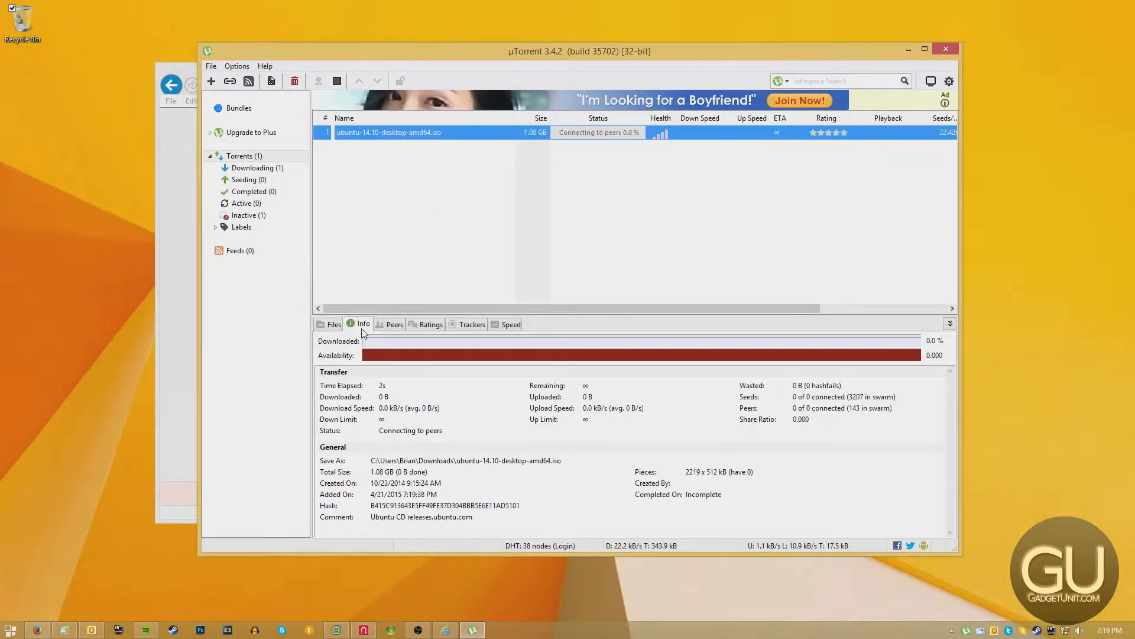
{"action": "mouse_move", "coordinate": [843, 38]}
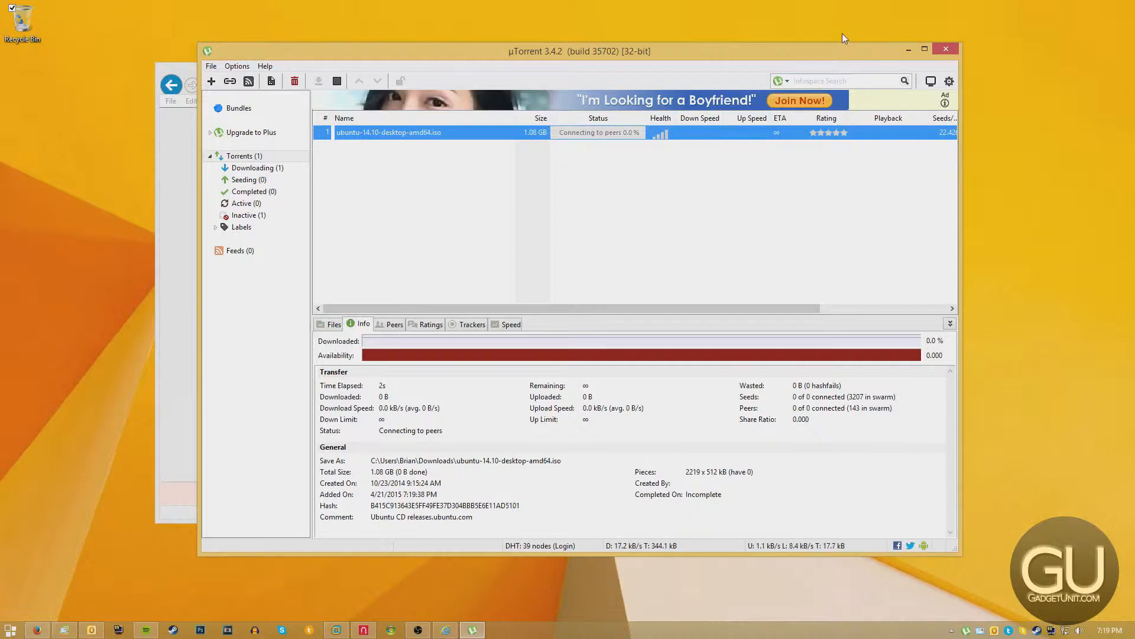
{"action": "mouse_move", "coordinate": [437, 600]}
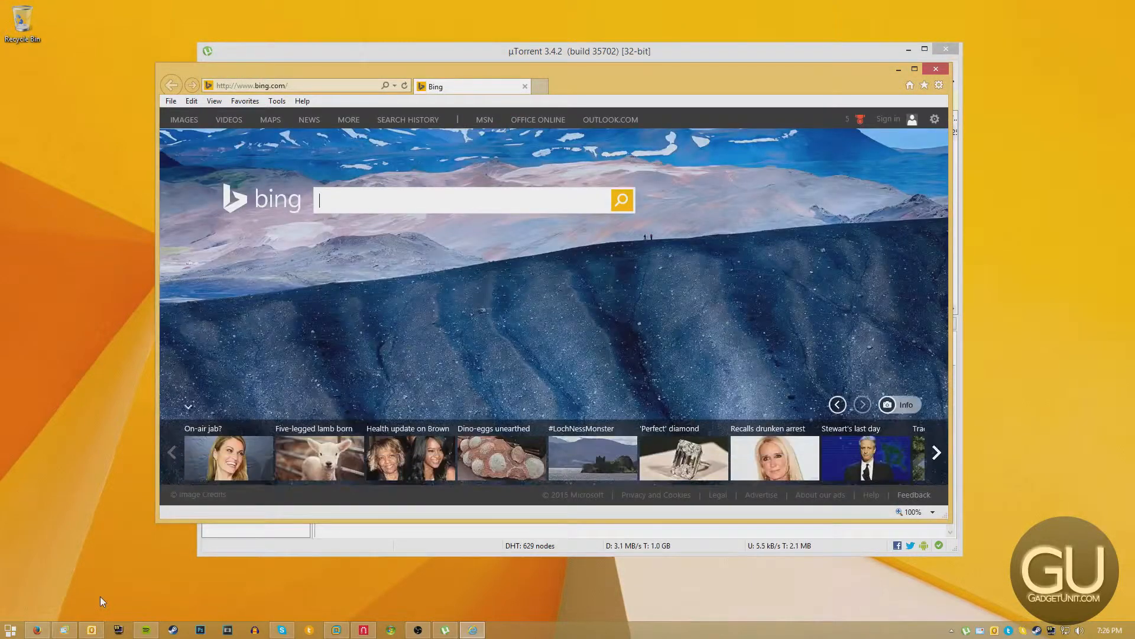
Search Bing for 'ubuntu flash' and open Ubuntu's bootable USB stick guide for Windows
{"action": "type", "text": "ubuntu flash drive"}
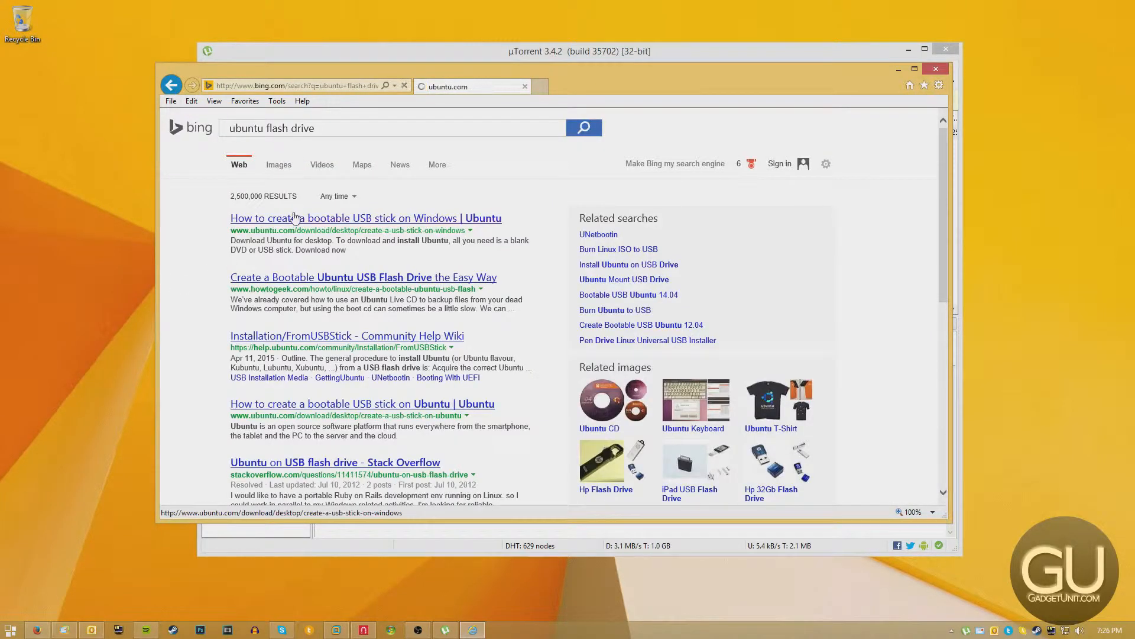
{"action": "left_click", "coordinate": [366, 217]}
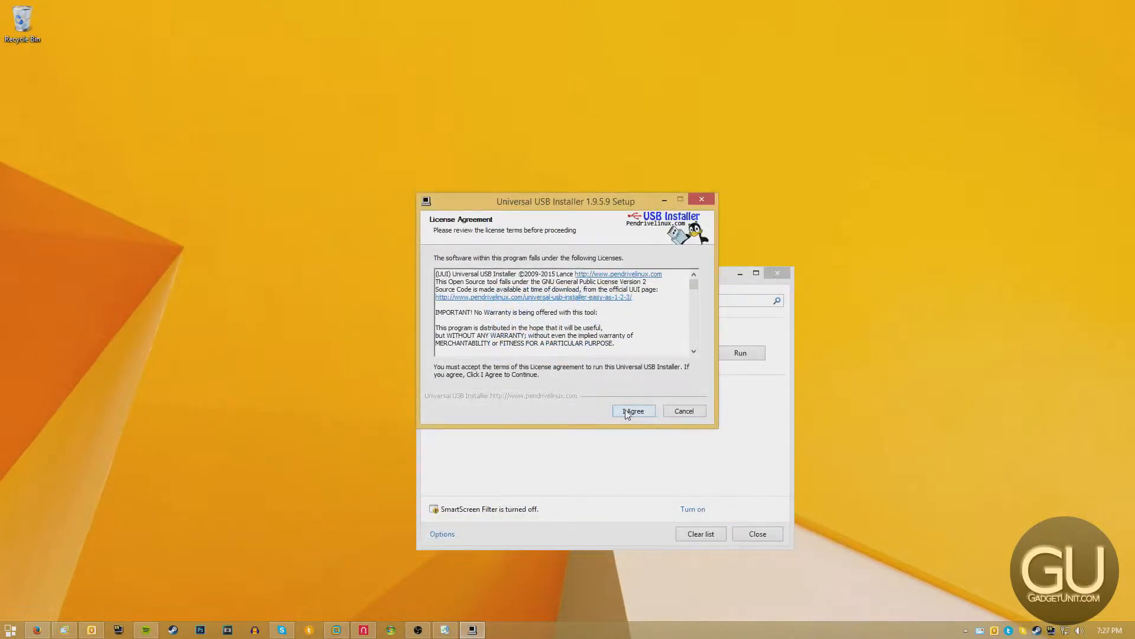
Accept the license, choose Ubuntu, target the 59GB H: drive formatted Fat32, and create the bootable USB
{"action": "left_click", "coordinate": [632, 411]}
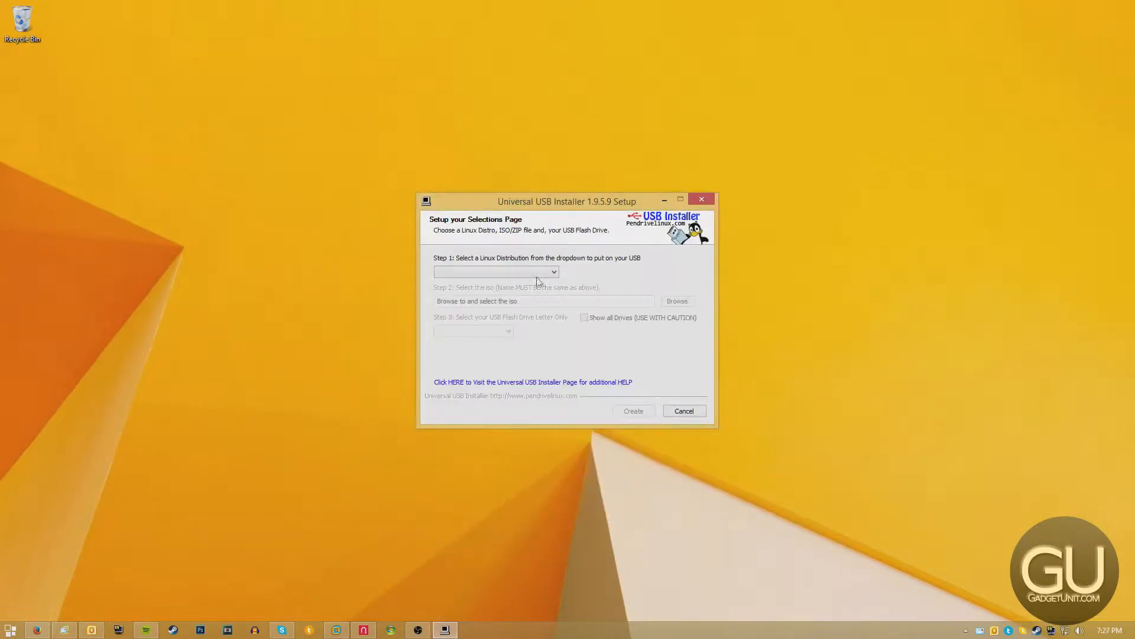
{"action": "left_click", "coordinate": [675, 300]}
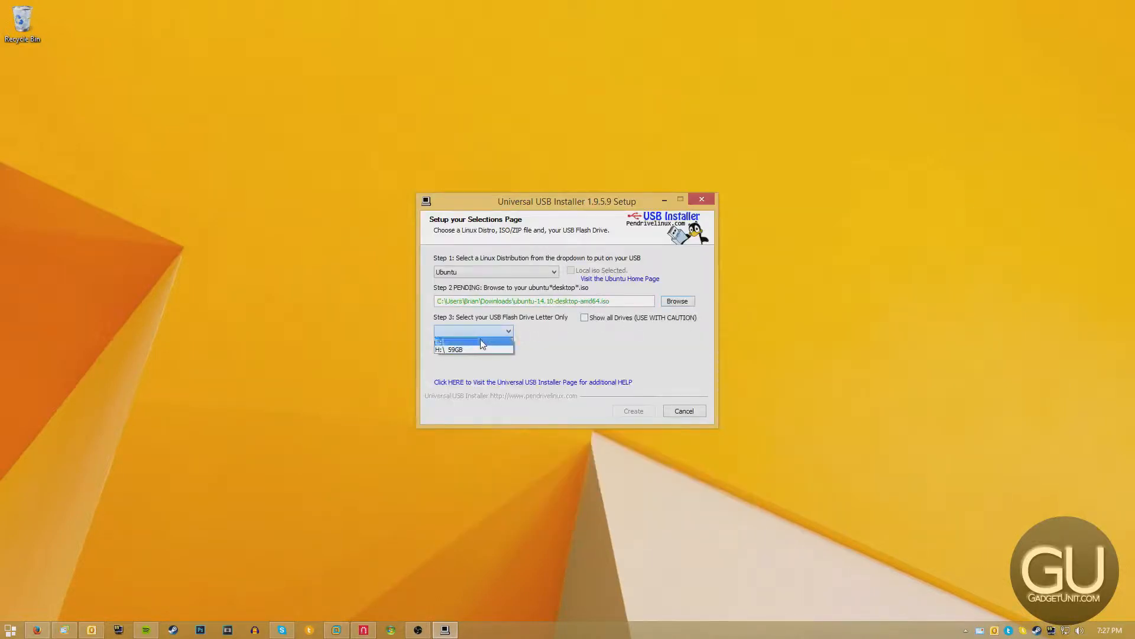
{"action": "left_click", "coordinate": [454, 349]}
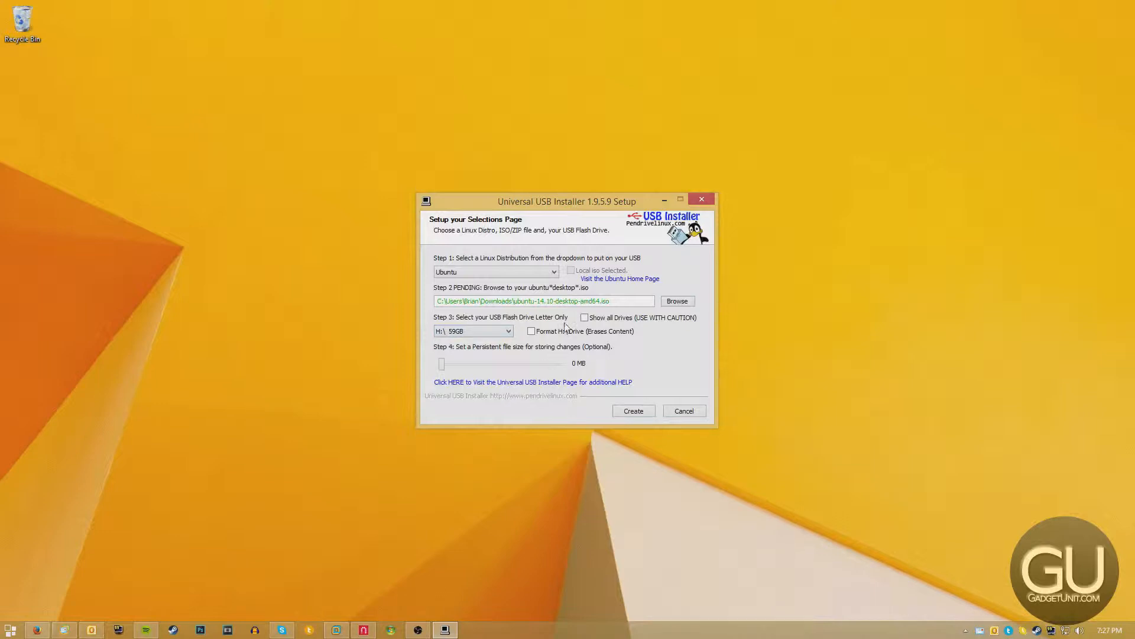
{"action": "left_click", "coordinate": [531, 332]}
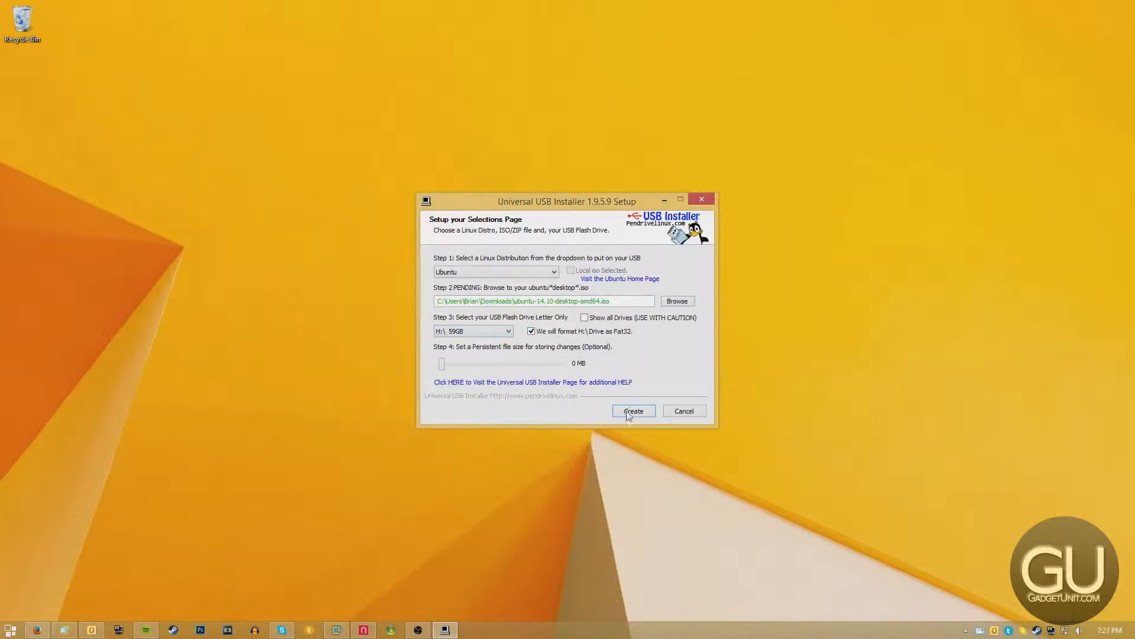
{"action": "left_click", "coordinate": [632, 410]}
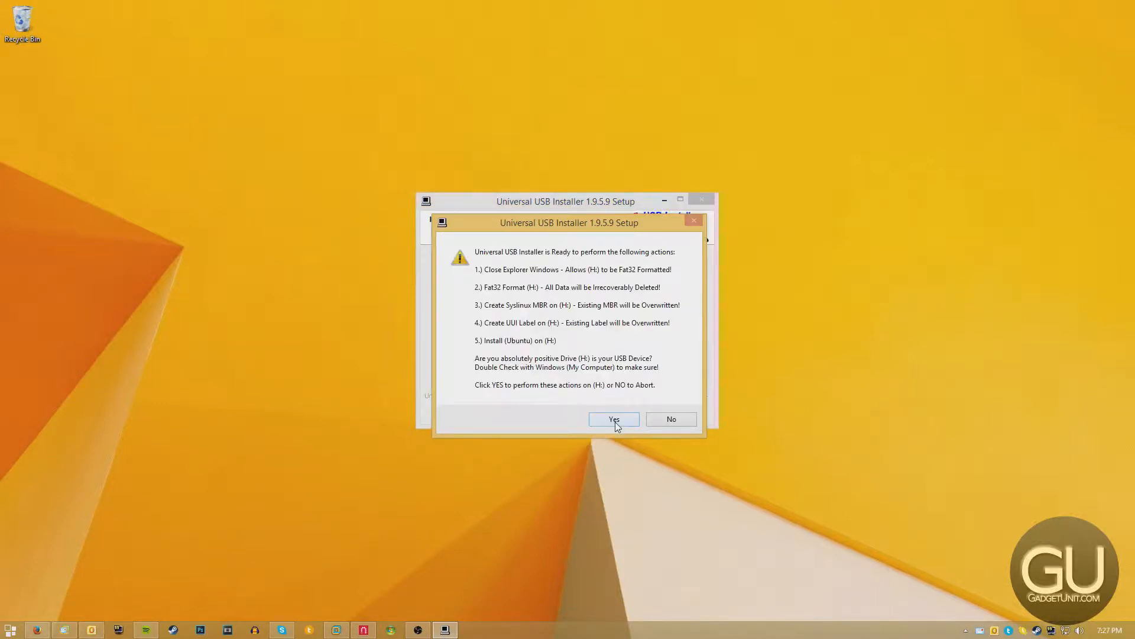
{"action": "left_click", "coordinate": [613, 419]}
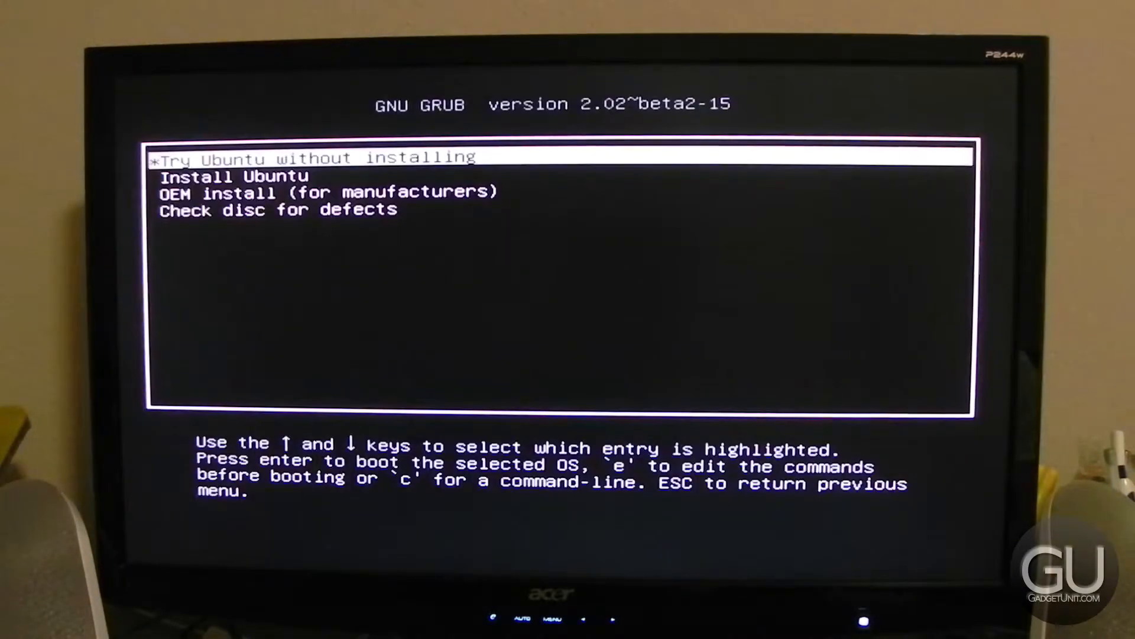
Boot the installer from GRUB and choose 'Something else' on the Installation type screen
{"action": "key", "text": "Return"}
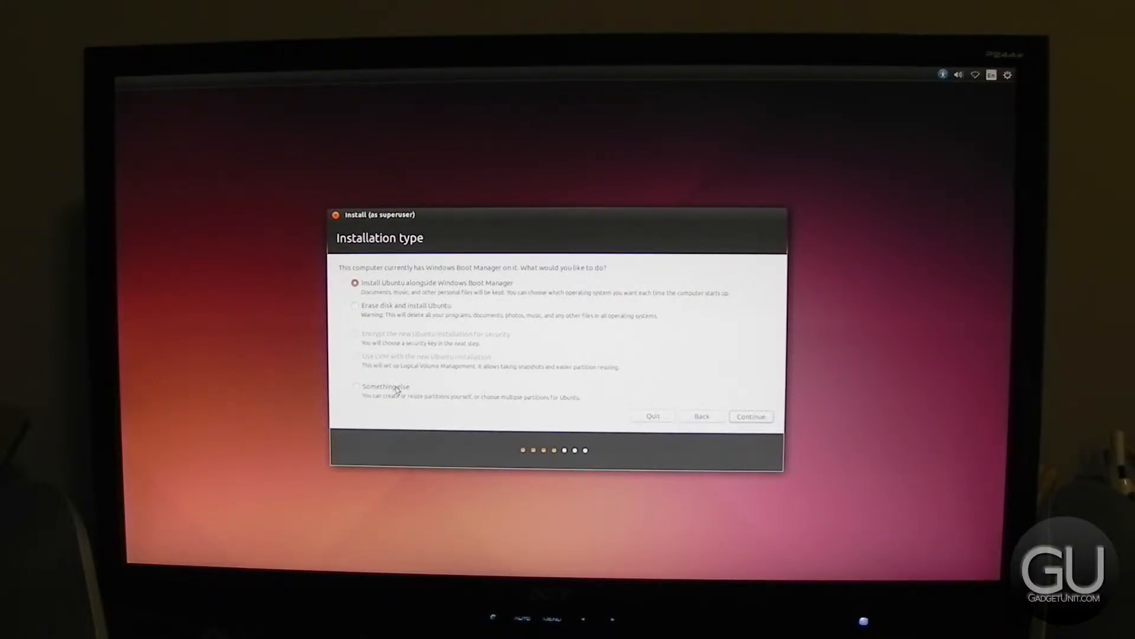
{"action": "left_click", "coordinate": [356, 385]}
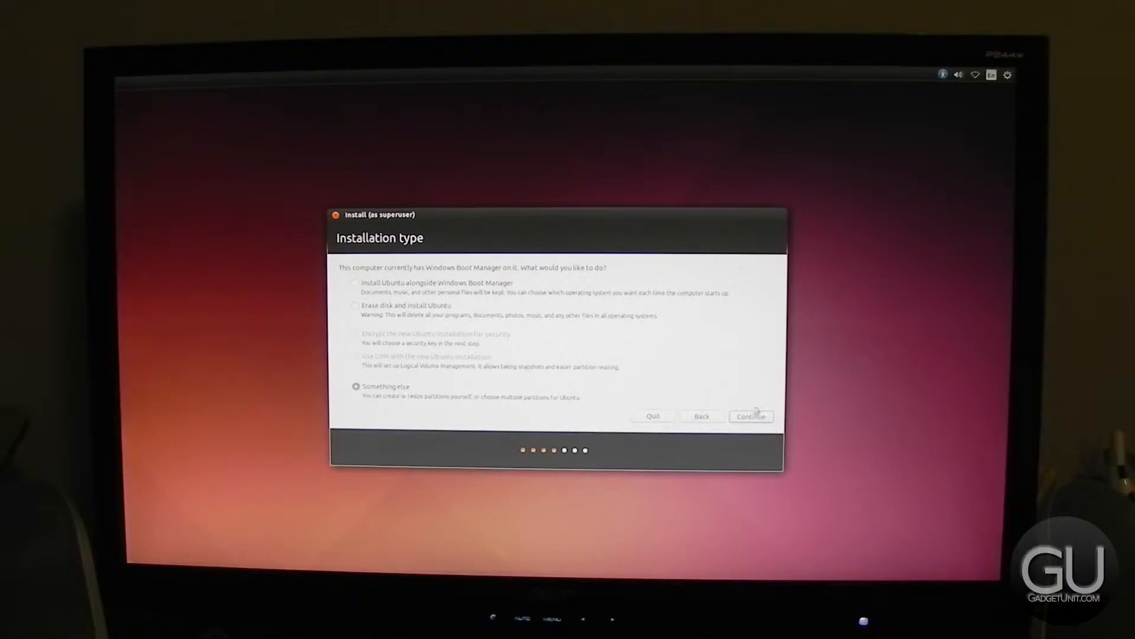
{"action": "left_click", "coordinate": [751, 416]}
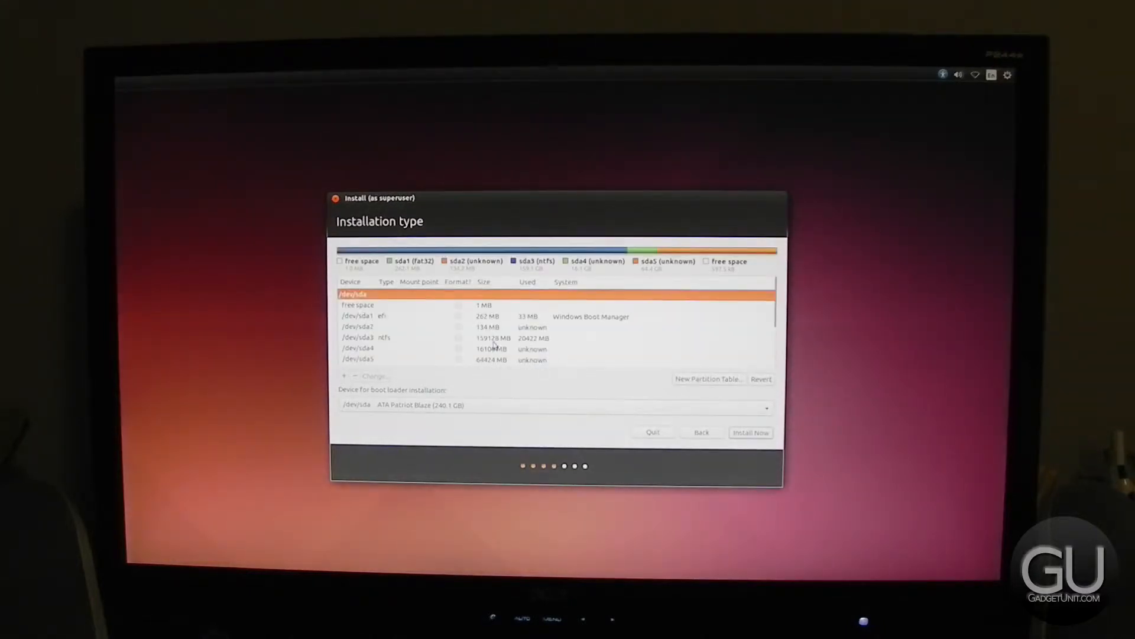
Make /dev/sda4 a formatted ext4 partition mounted at /
{"action": "left_click", "coordinate": [492, 349]}
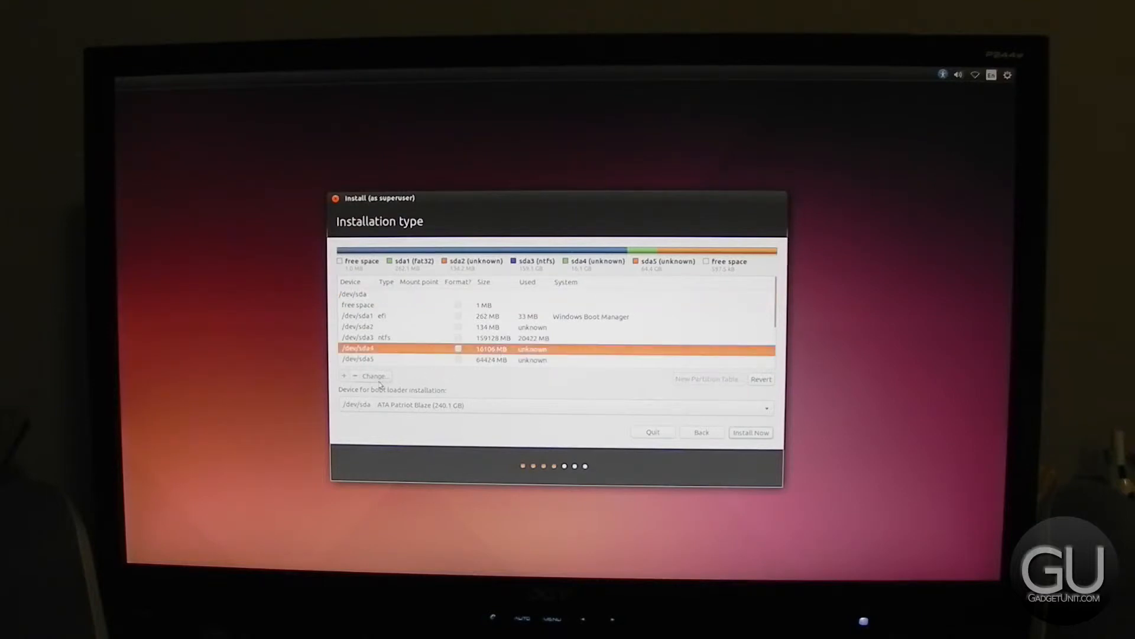
{"action": "left_click", "coordinate": [374, 376]}
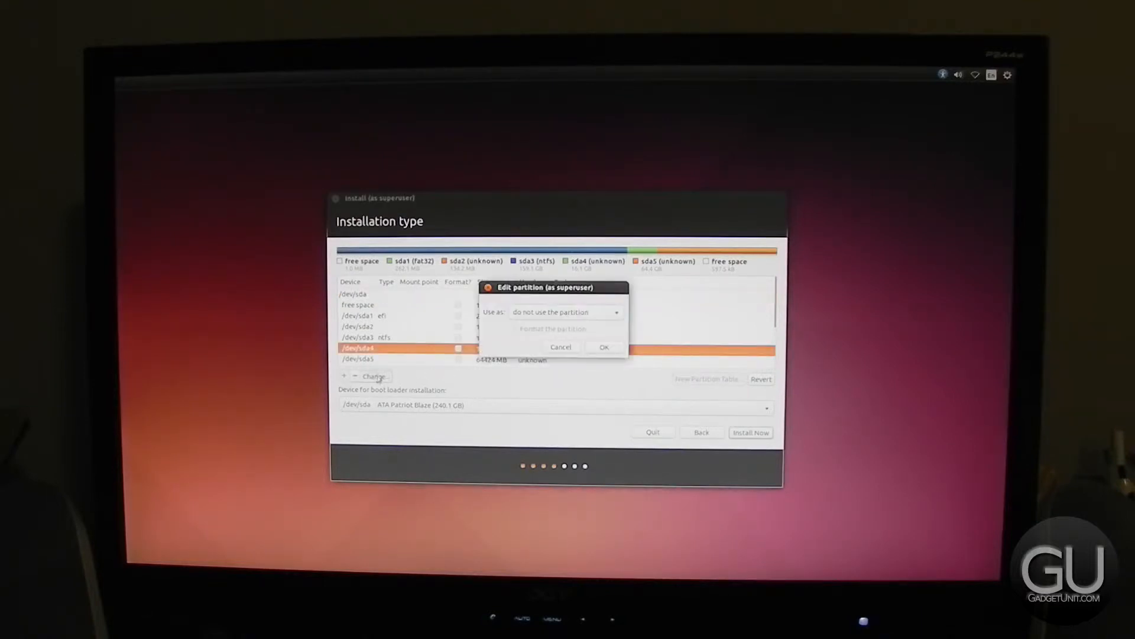
{"action": "left_click", "coordinate": [567, 312]}
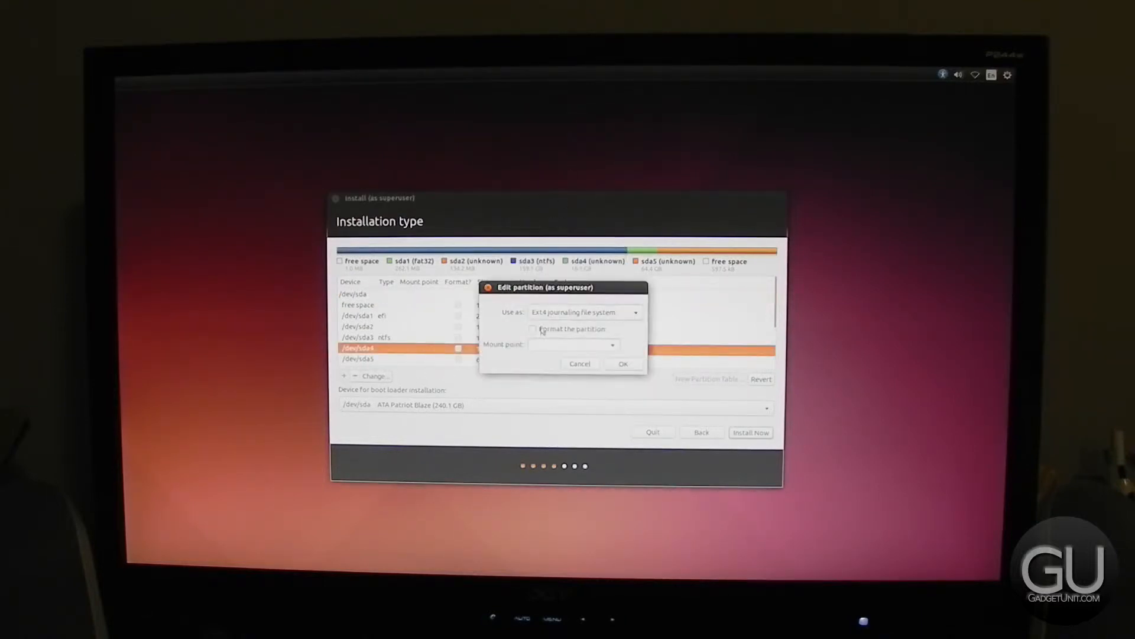
{"action": "left_click", "coordinate": [533, 328]}
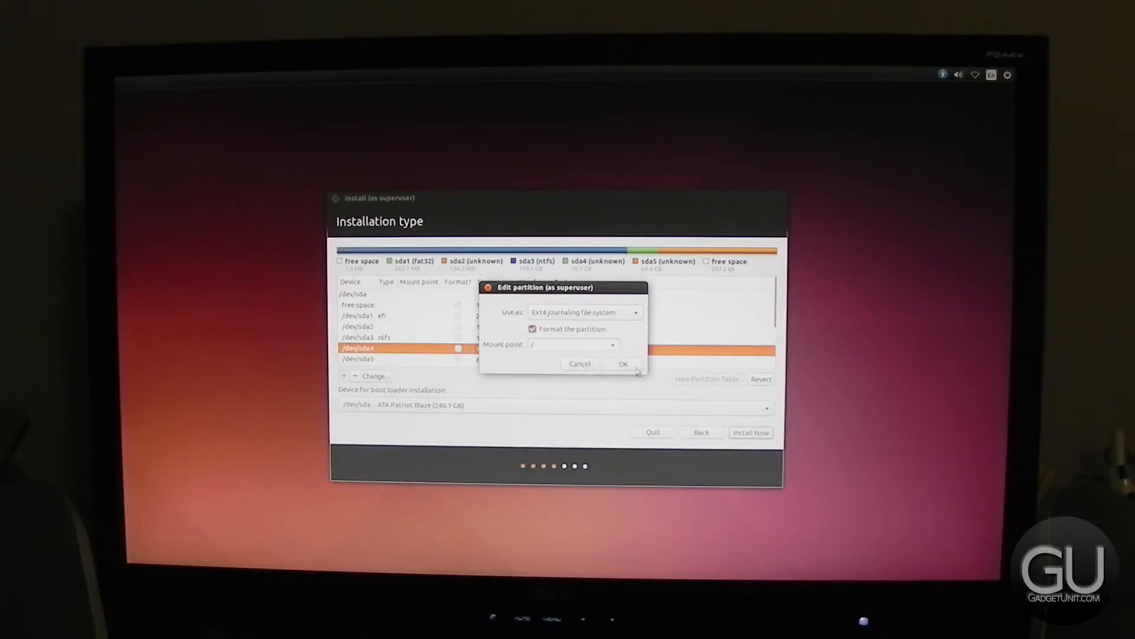
{"action": "left_click", "coordinate": [623, 363]}
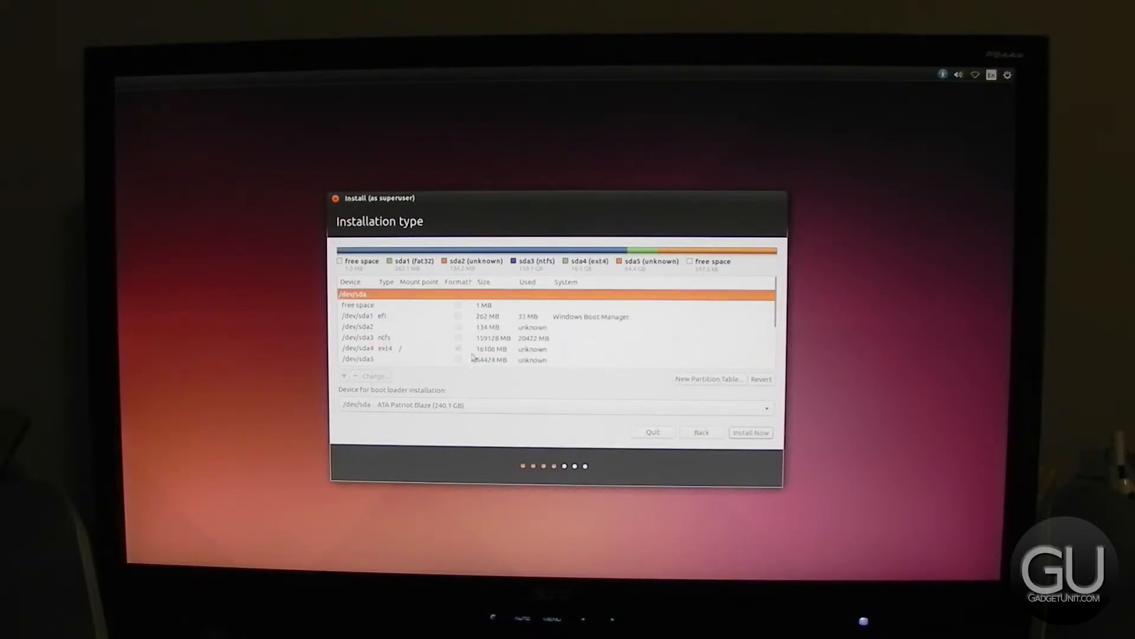
Set /dev/sda4 as the boot loader device and start installing without a swap partition
{"action": "left_click", "coordinate": [750, 432]}
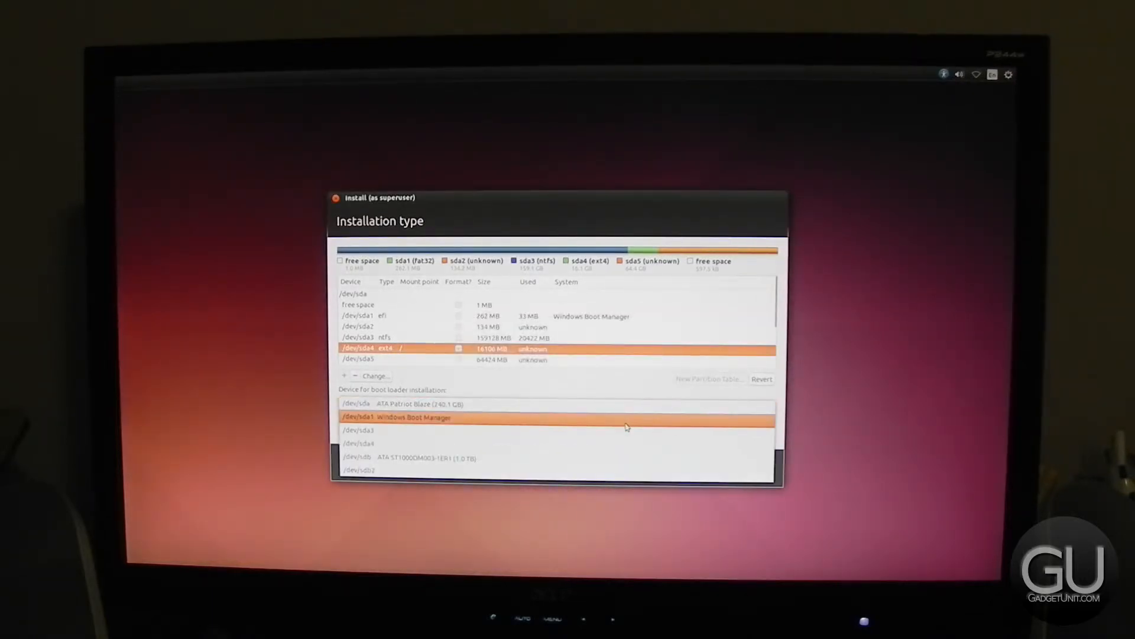
{"action": "left_click", "coordinate": [358, 444]}
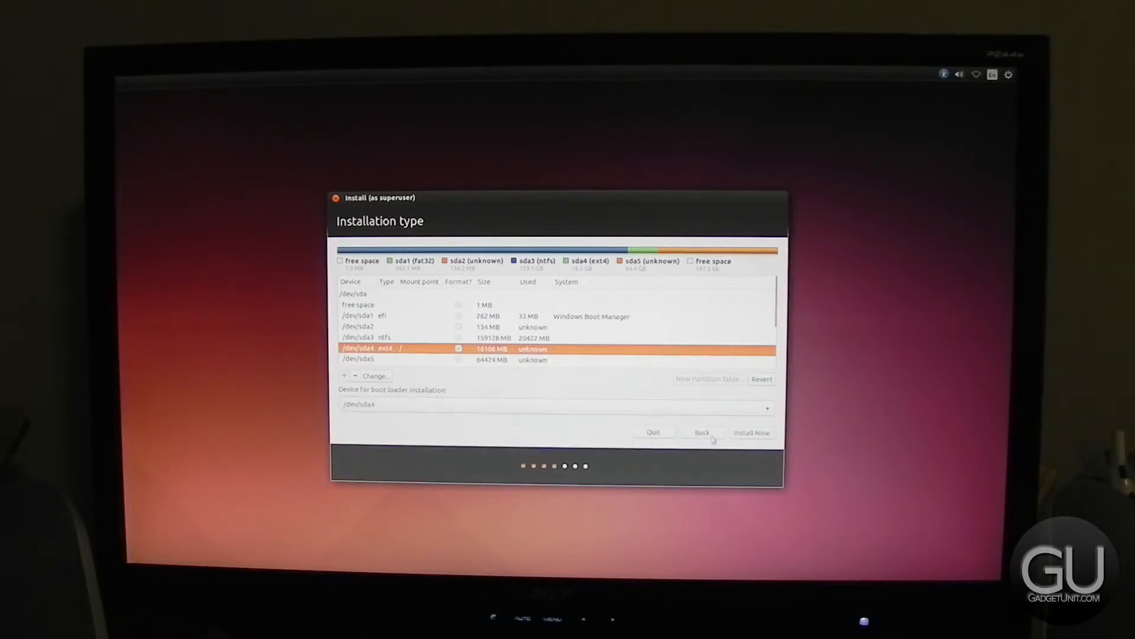
{"action": "left_click", "coordinate": [751, 432]}
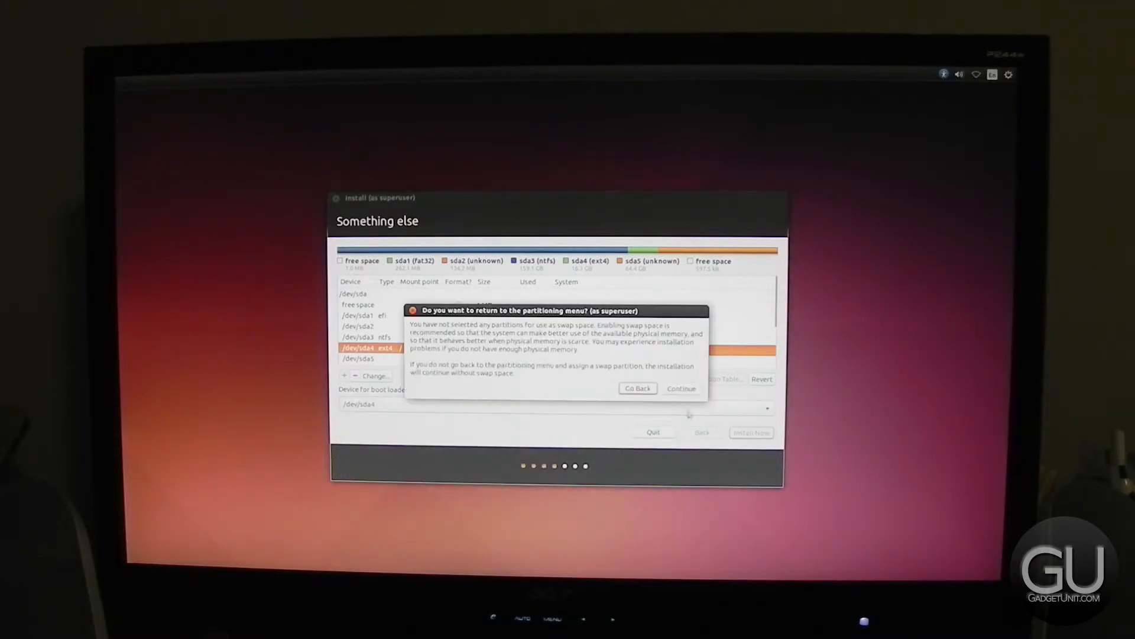
{"action": "left_click", "coordinate": [680, 388]}
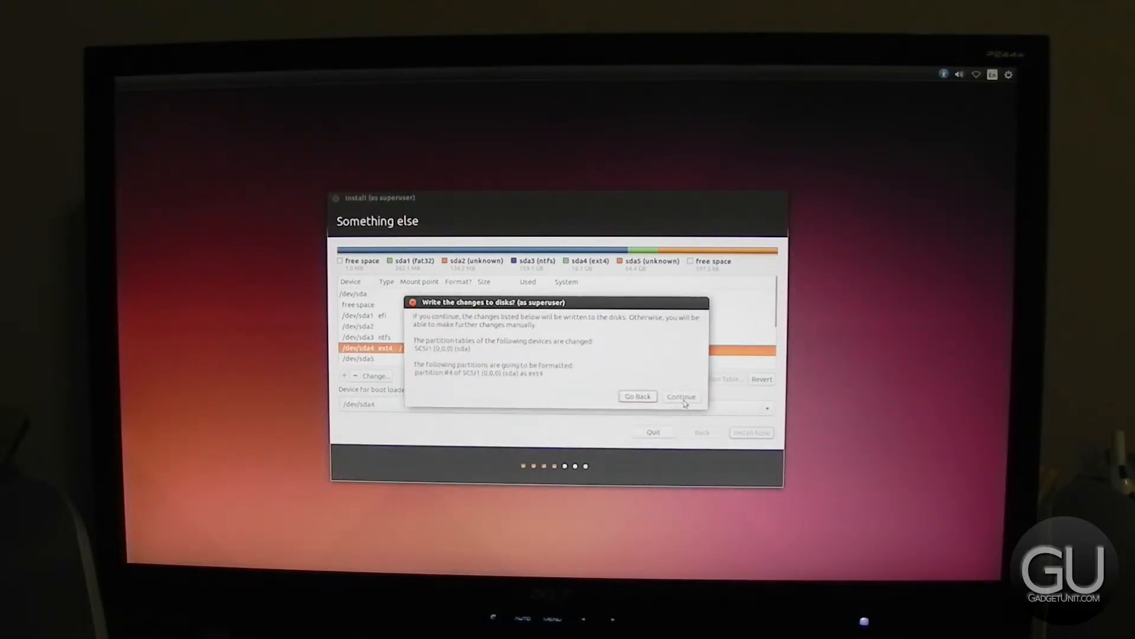
Write the partition changes, keep New York as location and English (US) keyboard layout
{"action": "left_click", "coordinate": [680, 396]}
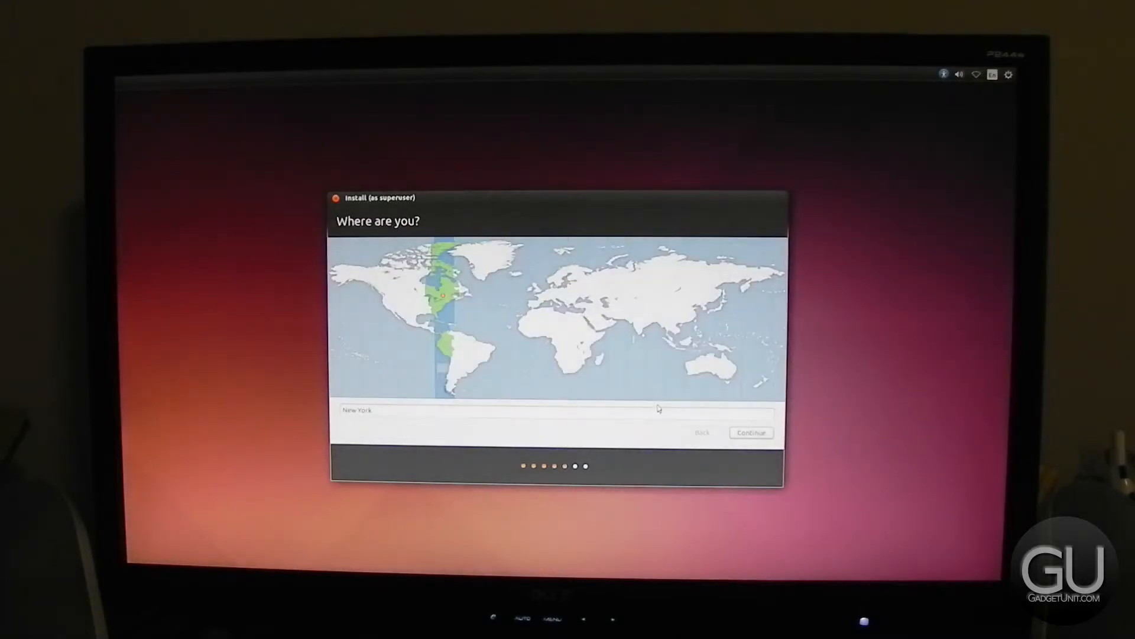
{"action": "left_click", "coordinate": [751, 433]}
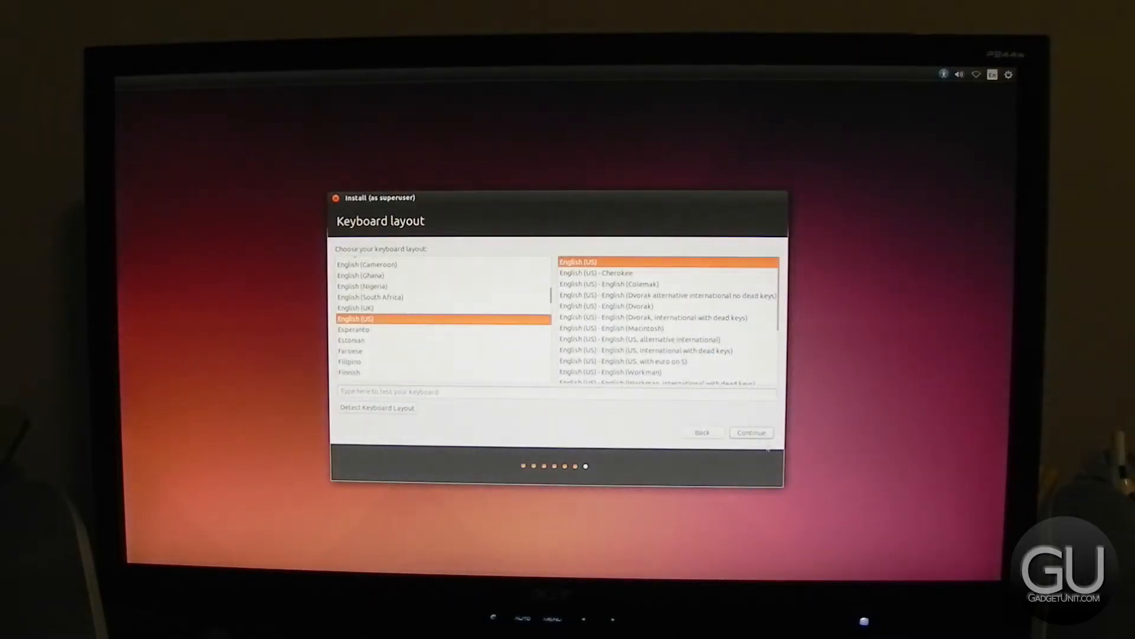
{"action": "left_click", "coordinate": [752, 433]}
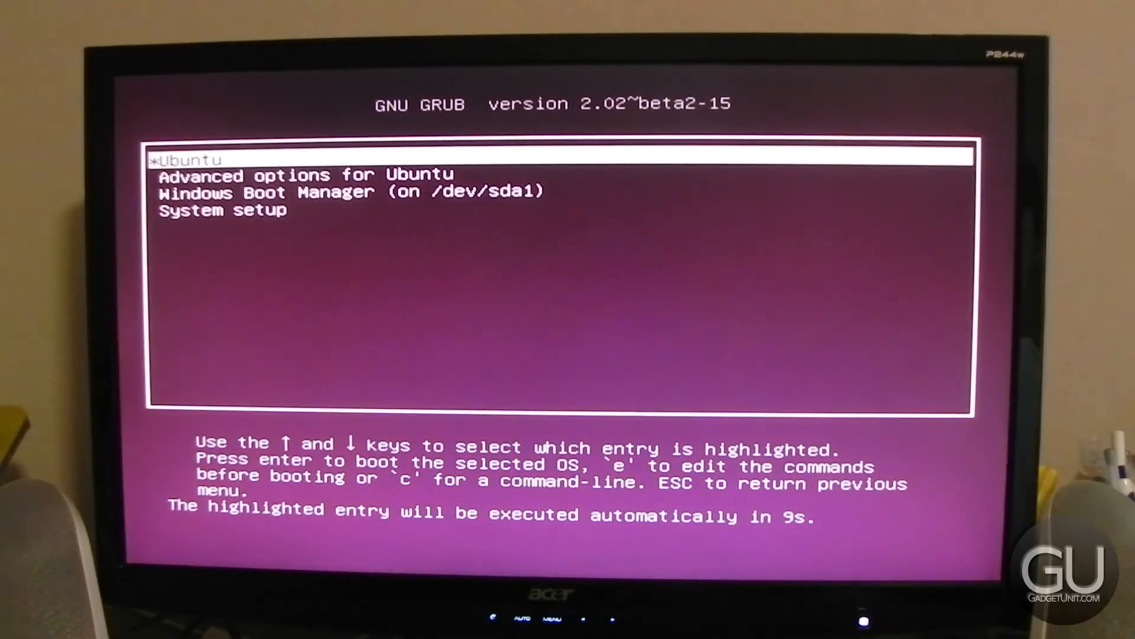
Boot the Ubuntu entry from the GRUB menu
{"action": "key", "text": "Return"}
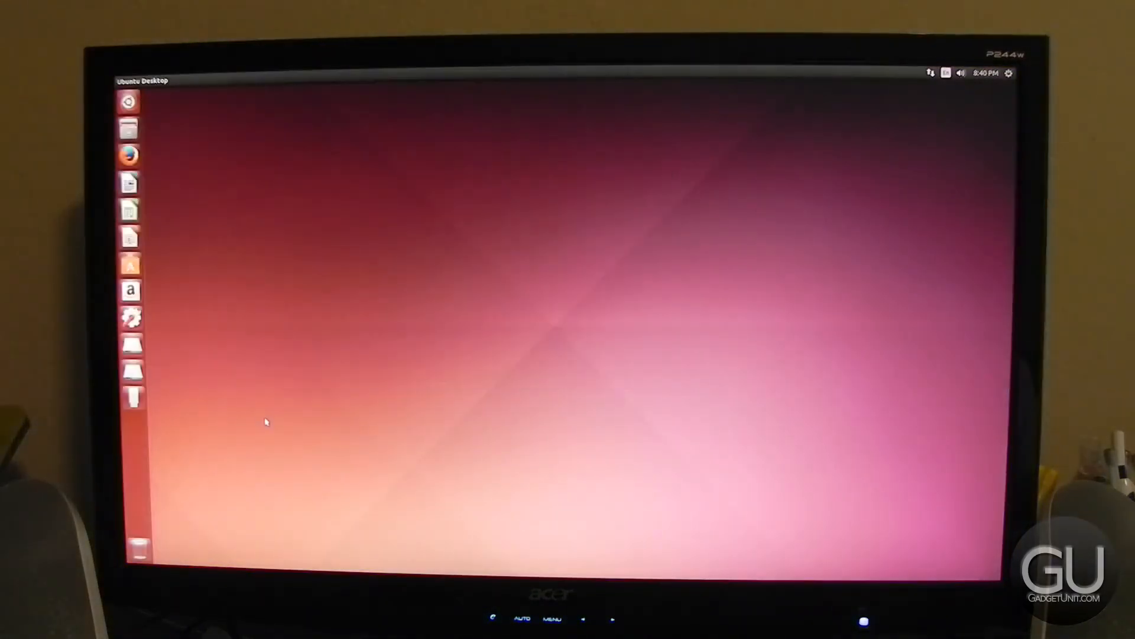
View the Details overview confirming Ubuntu 14.10 64-bit, then return to All Settings
{"action": "left_click", "coordinate": [129, 183]}
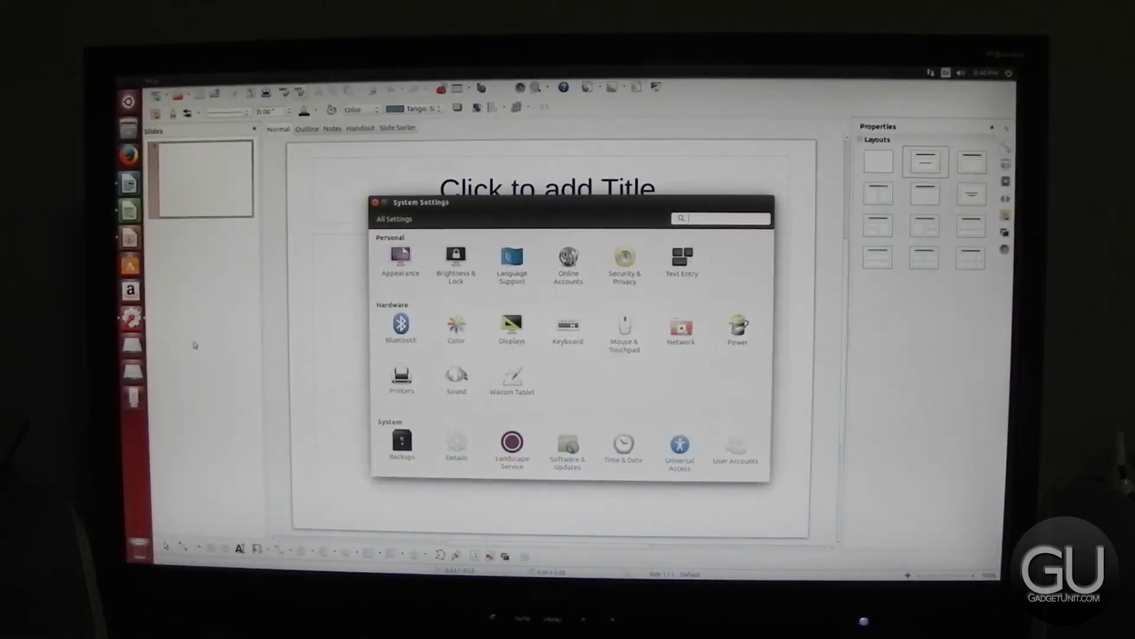
{"action": "left_click", "coordinate": [456, 446]}
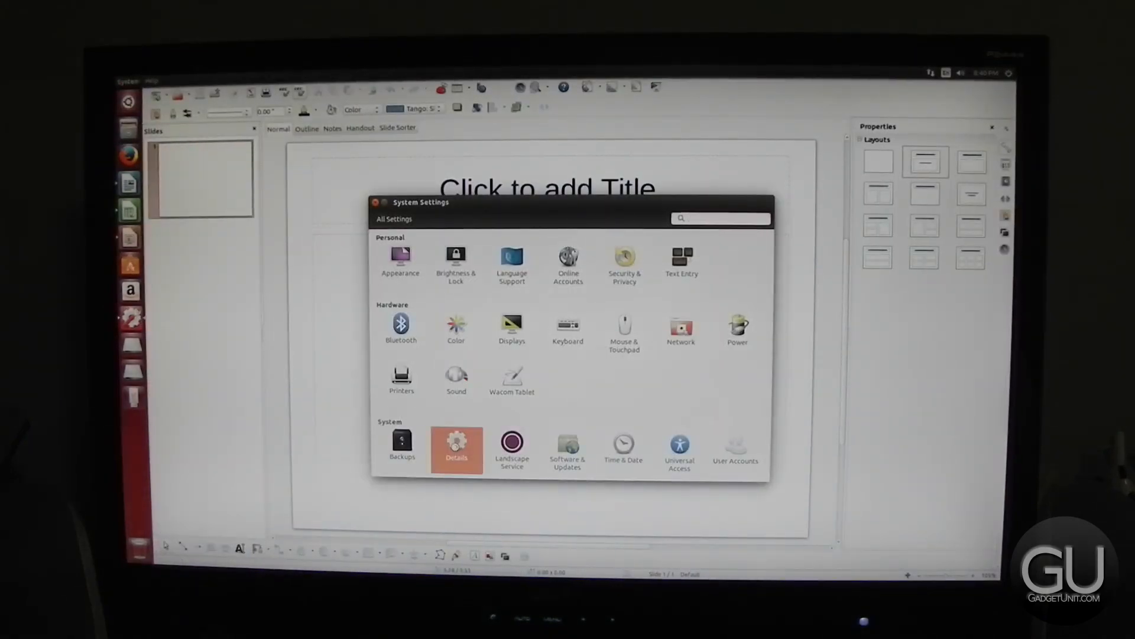
{"action": "left_click", "coordinate": [457, 450]}
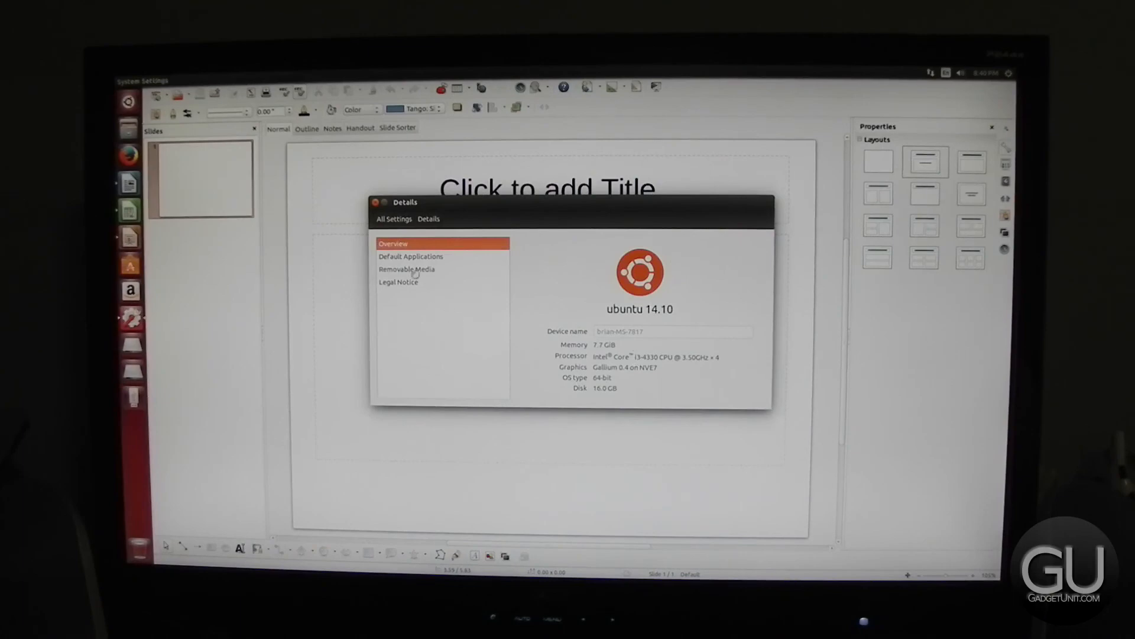
{"action": "left_click", "coordinate": [393, 219]}
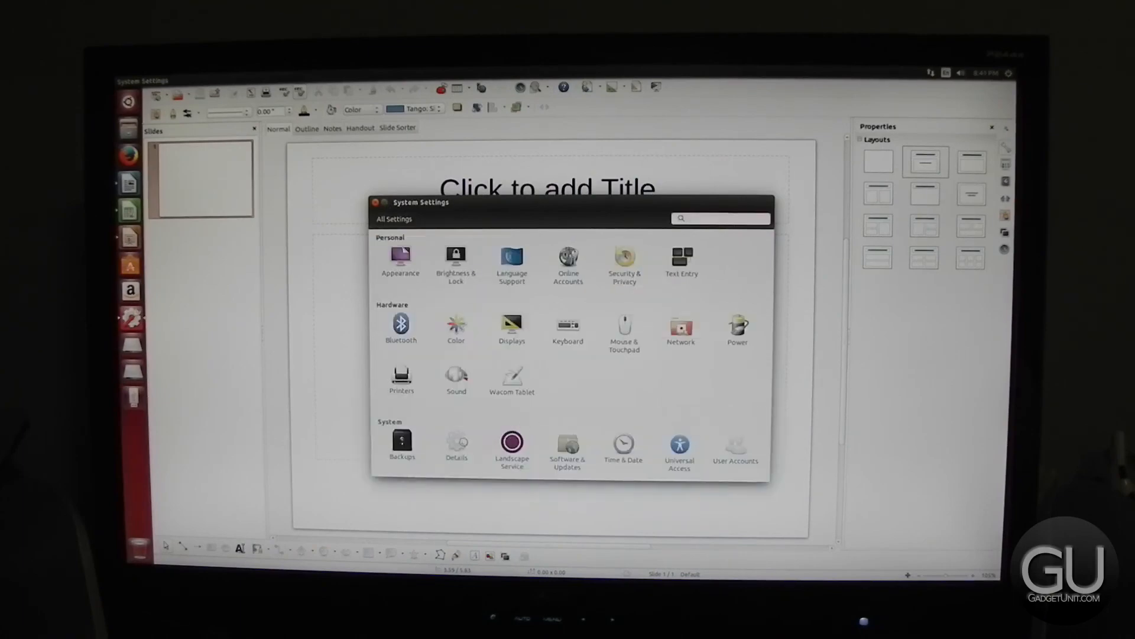